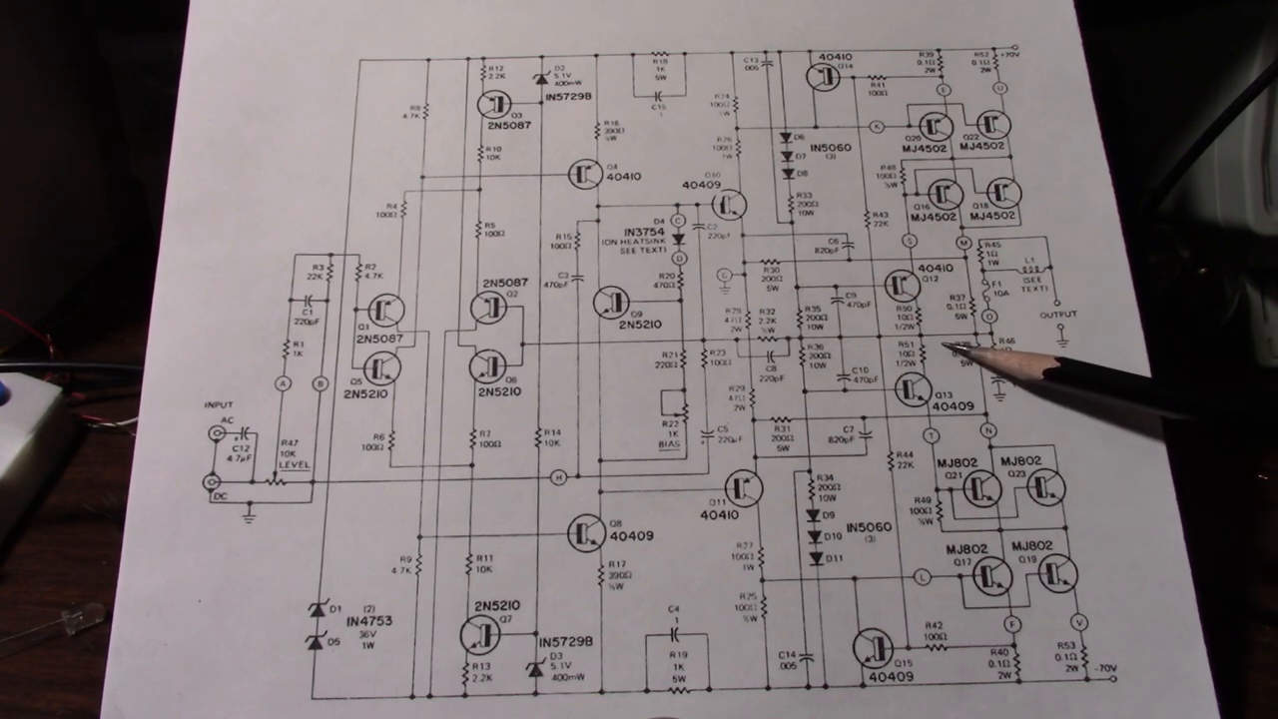
mouse_move(829, 70)
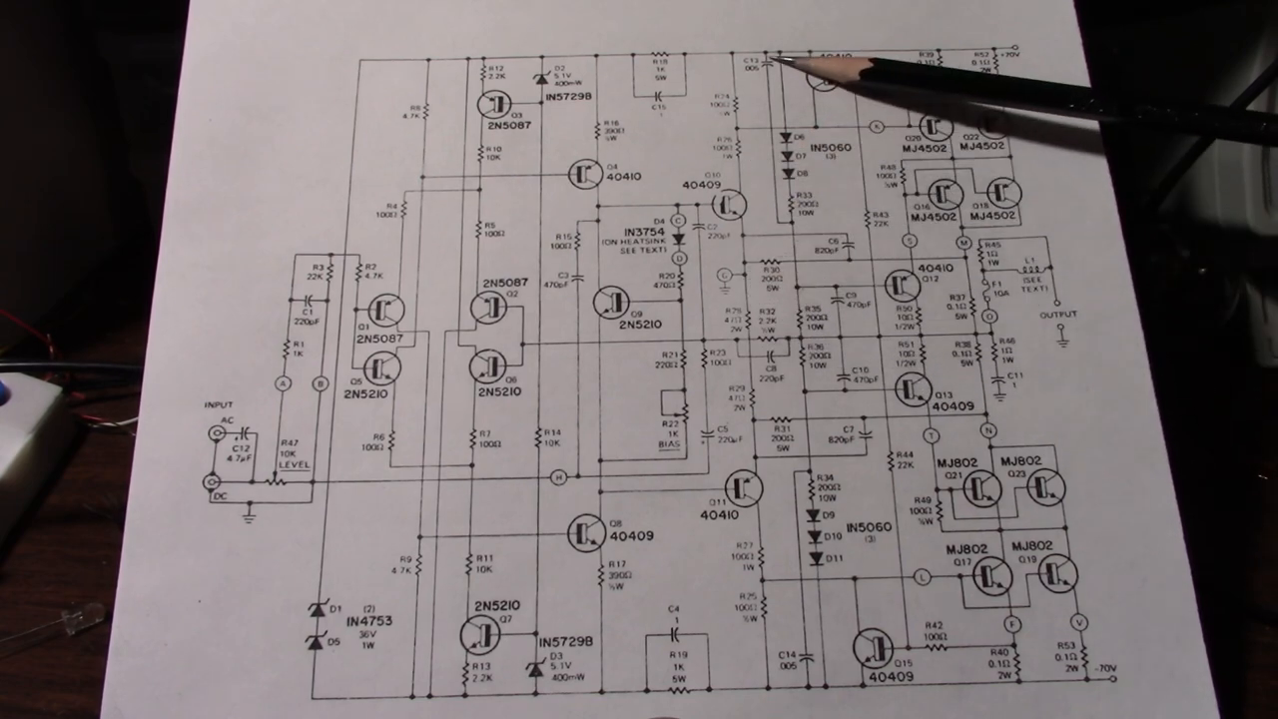